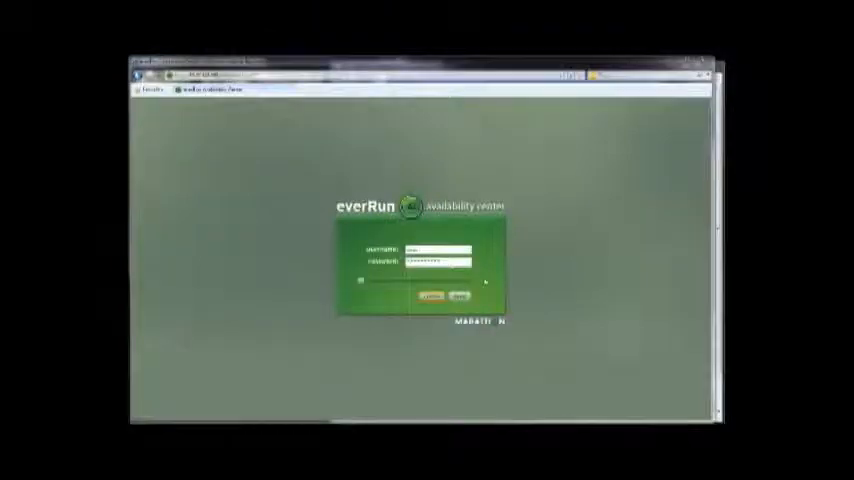
- Log in to everRun Availability Center to reach the virtual machine dashboard
click(430, 296)
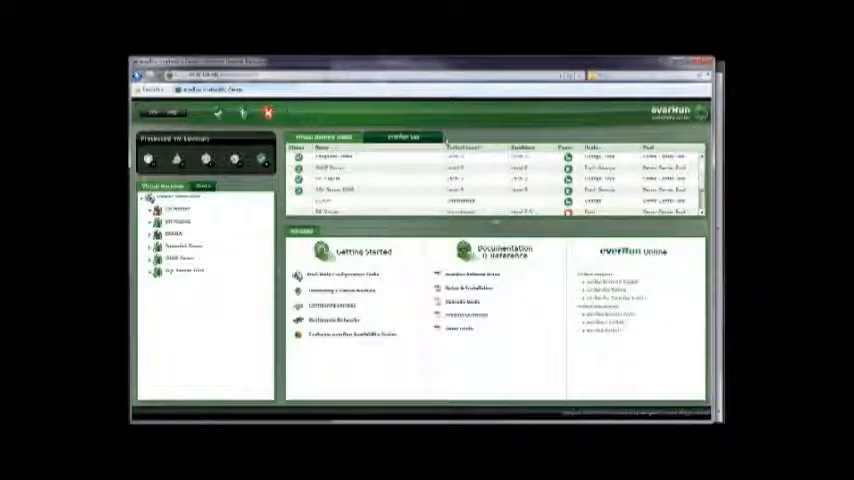
- Expand the Virtual Machines tree and show the Snapshot Demo machine's Details tab
click(178, 221)
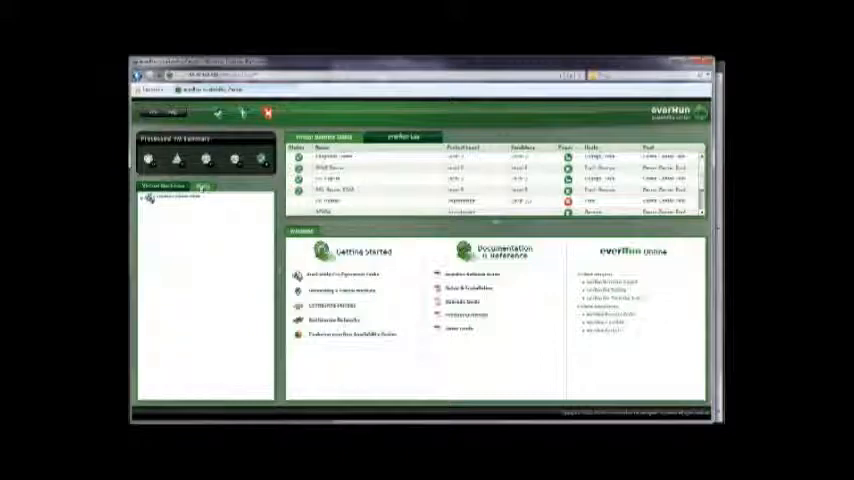
click(147, 199)
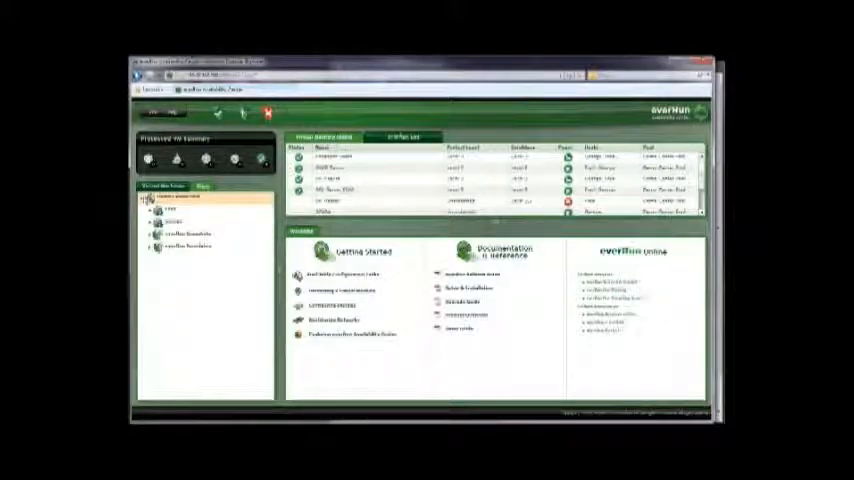
click(185, 234)
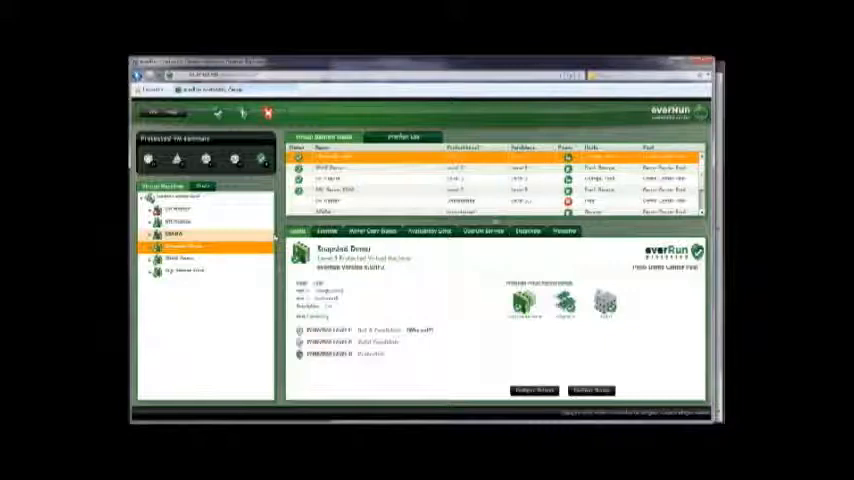
click(185, 246)
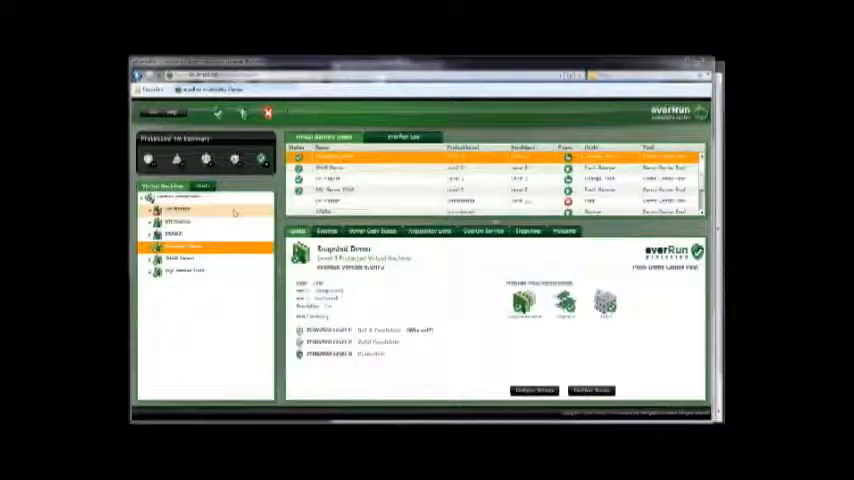
click(185, 221)
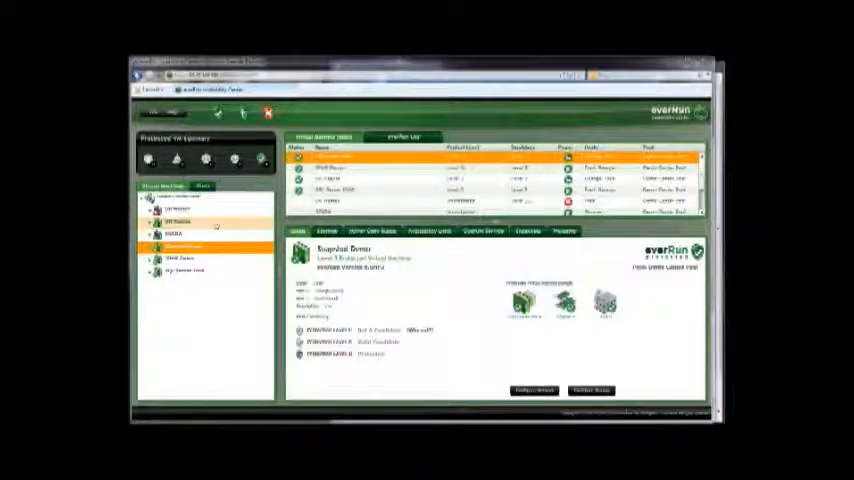
click(185, 210)
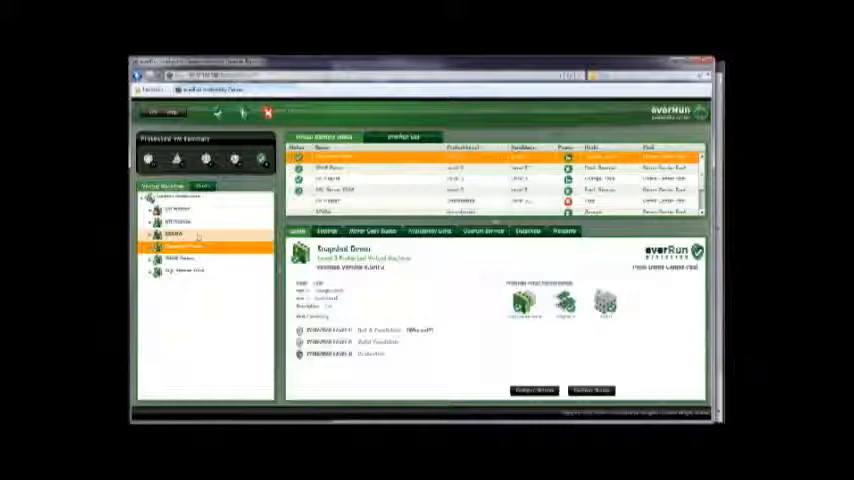
click(180, 246)
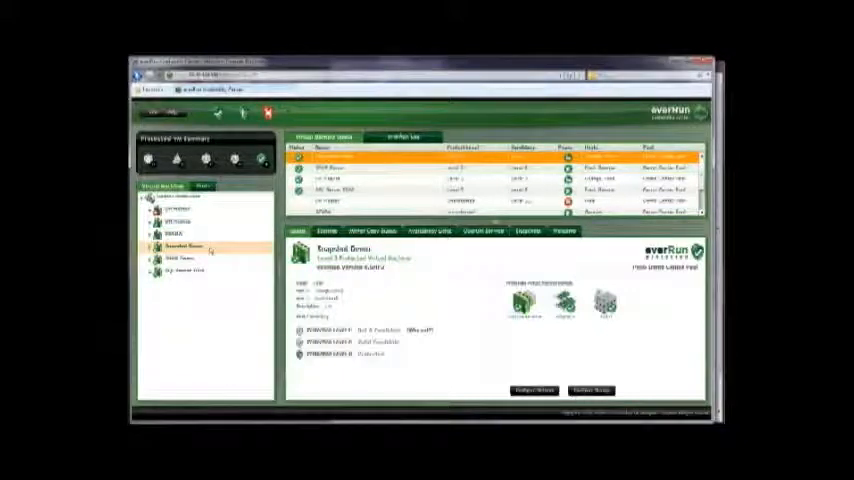
click(185, 246)
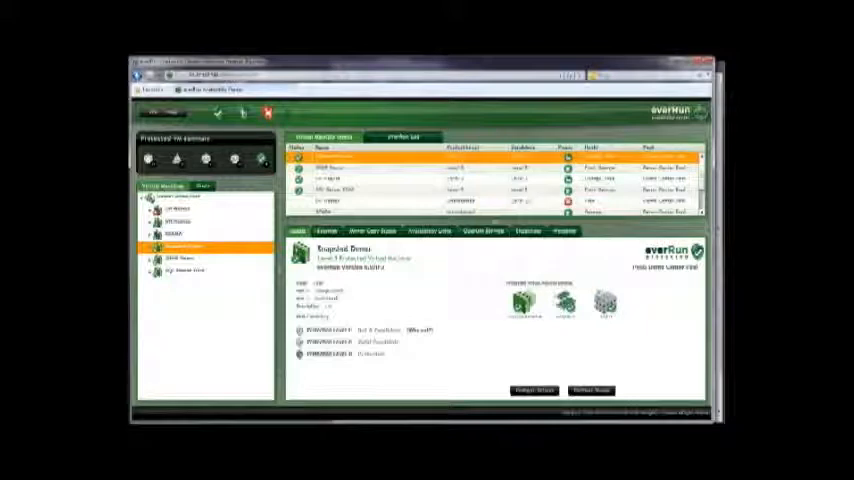
click(328, 231)
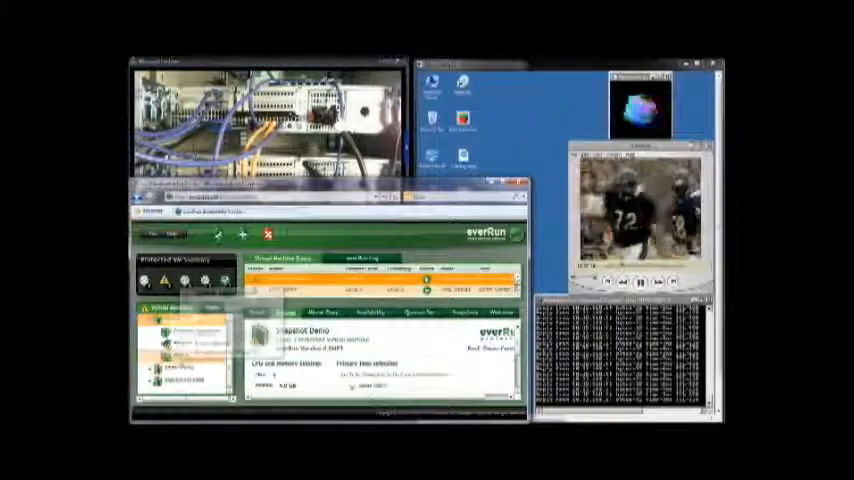
- Open the context menu for the warned Snapshot Demo virtual machine
right_click(190, 367)
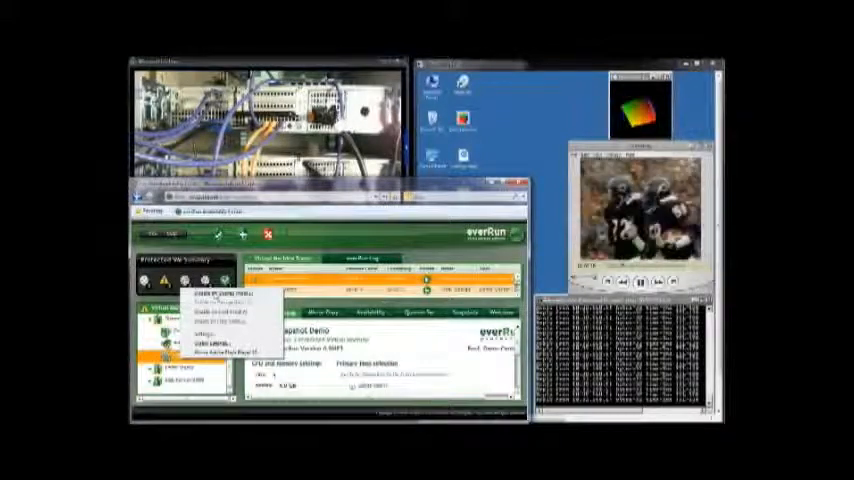